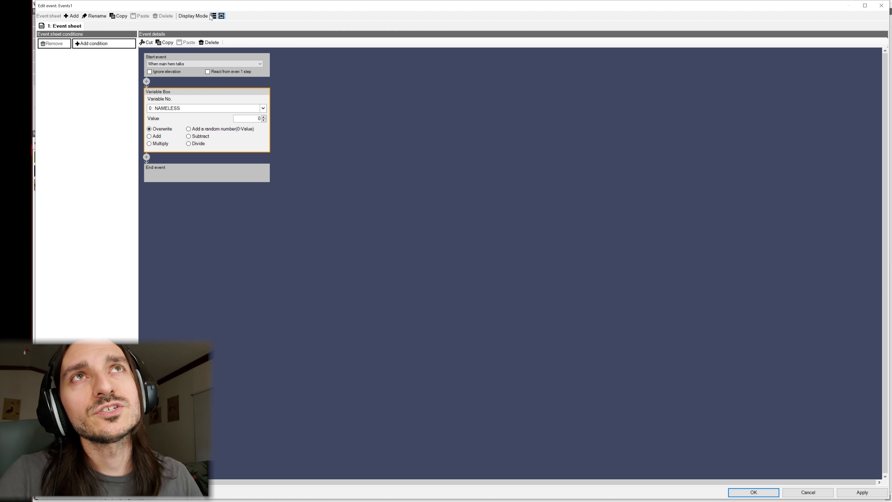
- Insert a Teleport Event to (13,12) at the end of the event, after the Variable Box assignment
left_click(214, 16)
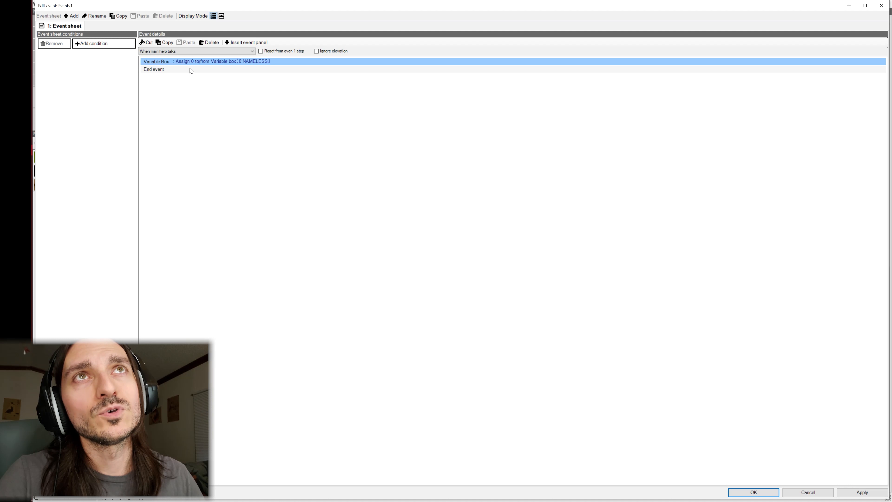
left_click(249, 42)
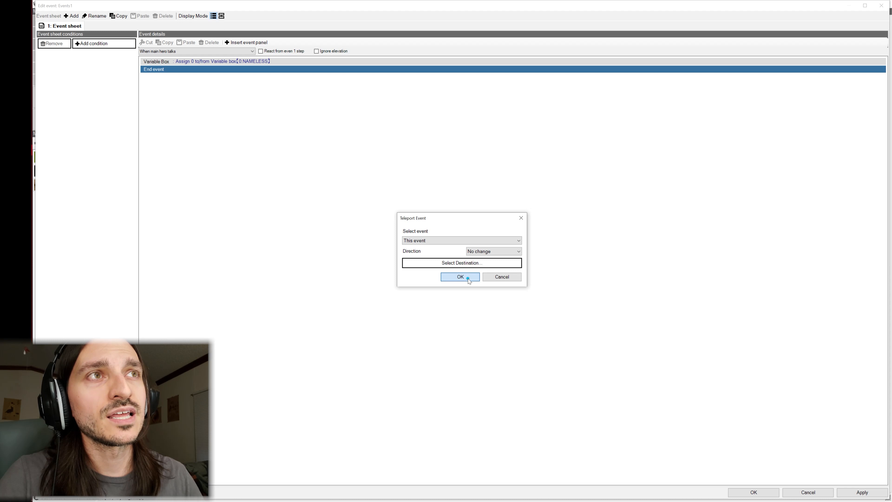
left_click(460, 277)
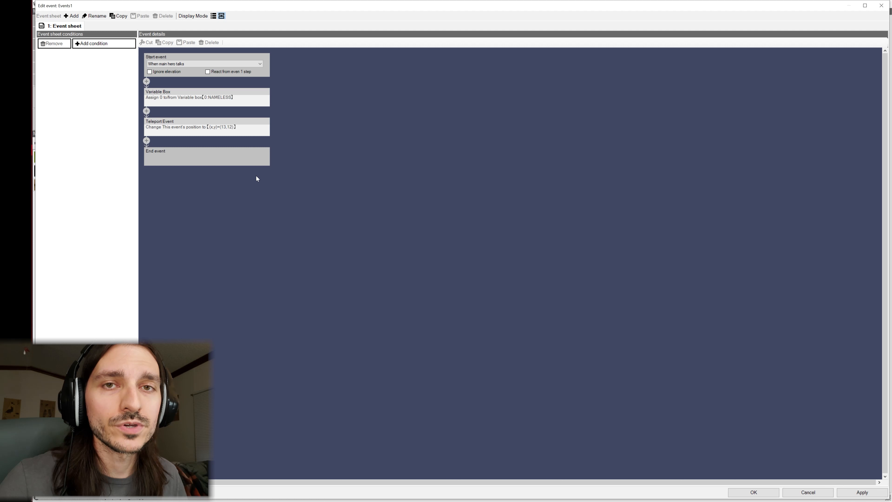